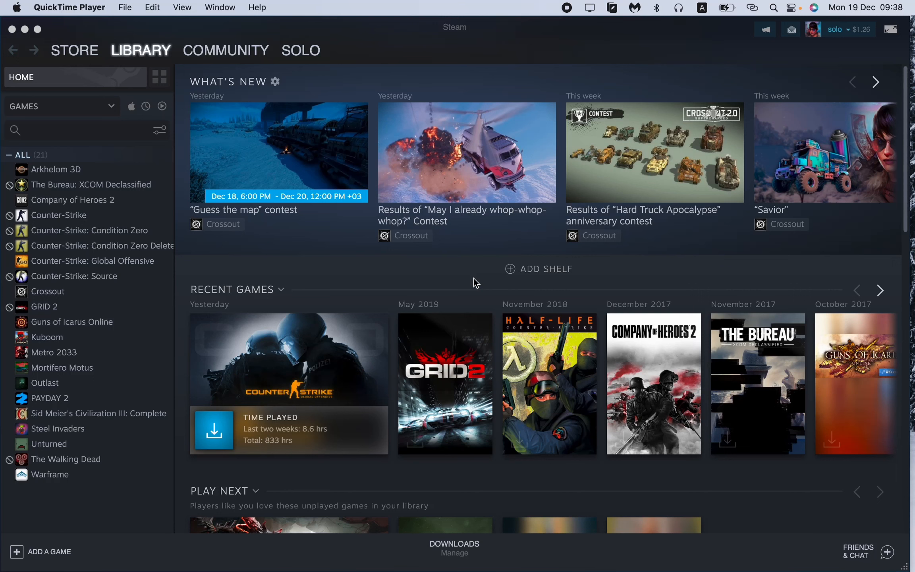
mouse_move(464, 272)
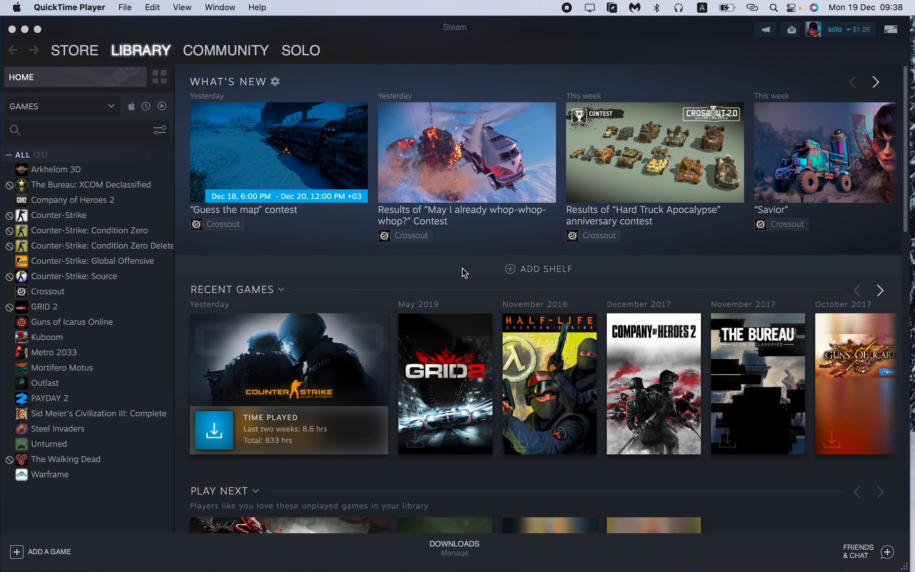
mouse_move(731, 174)
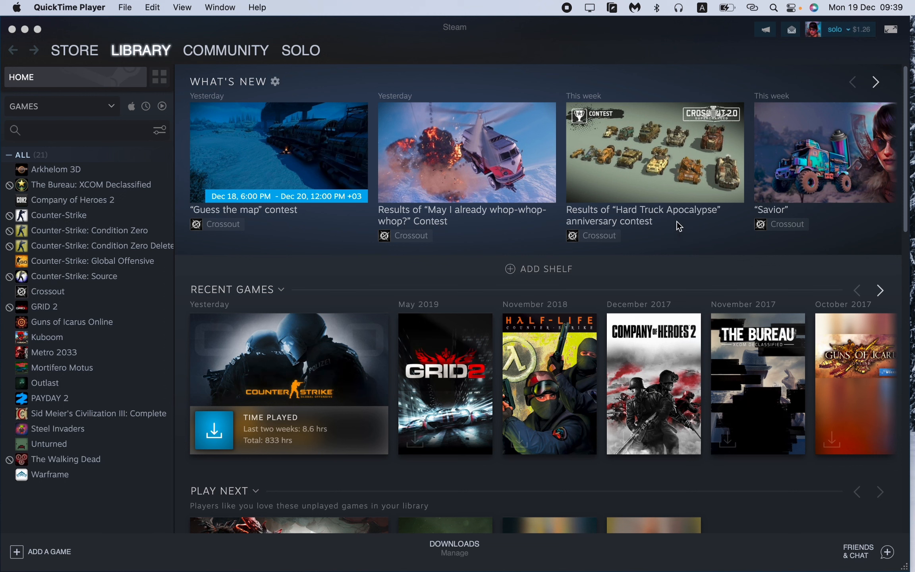
mouse_move(771, 50)
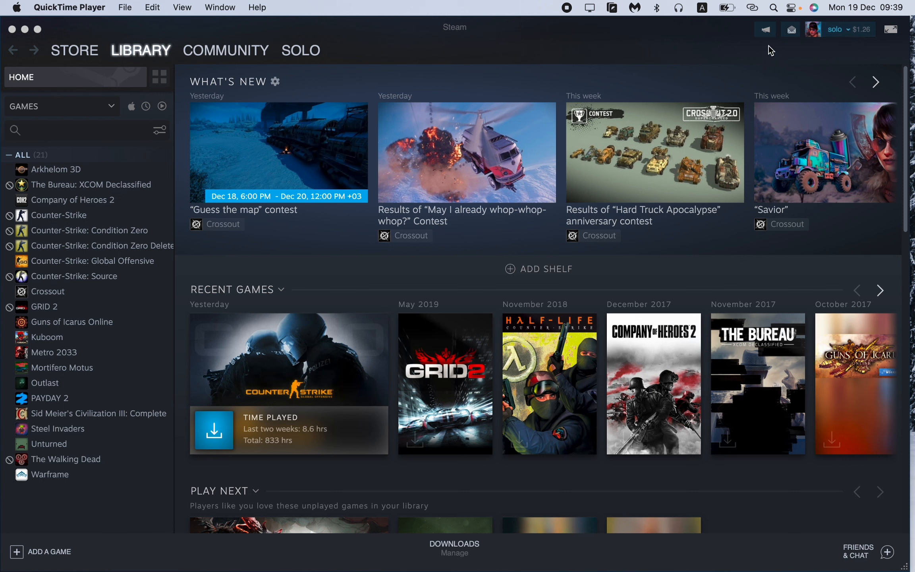
mouse_move(507, 90)
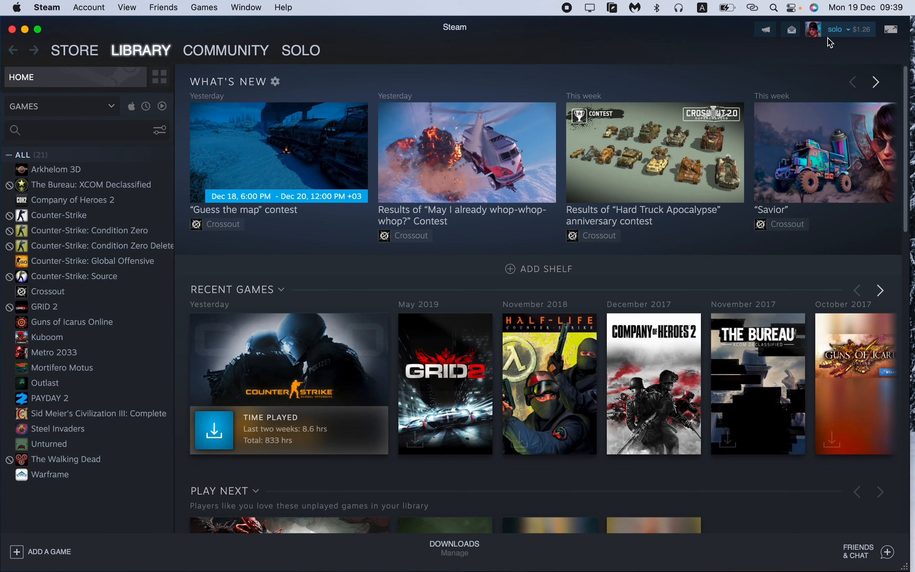
mouse_move(834, 36)
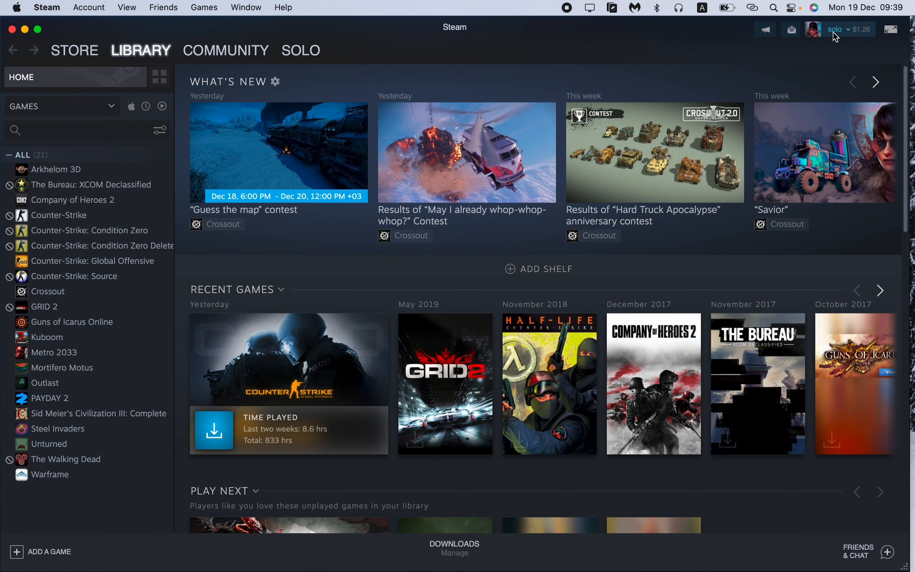
Step: Open the account name dropdown at the top right of Steam
left_click(835, 29)
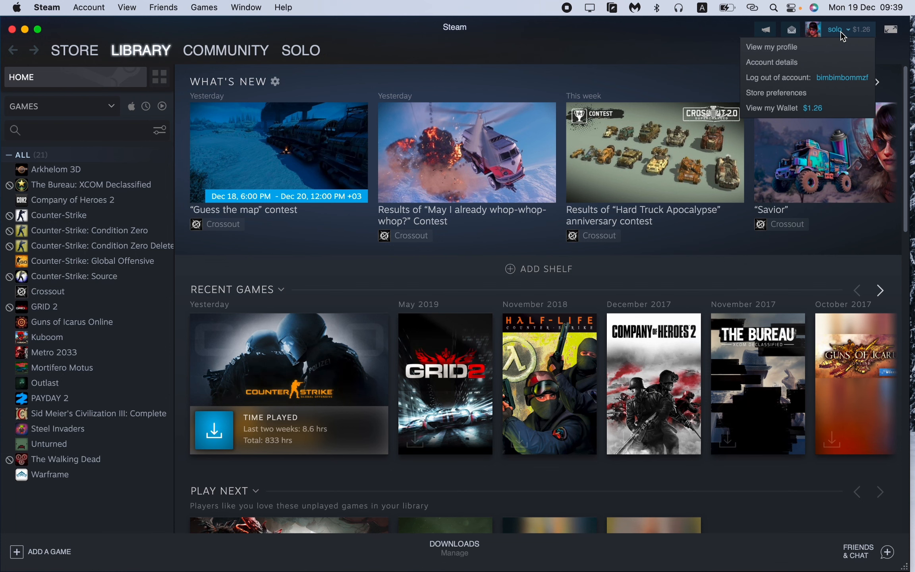
mouse_move(789, 71)
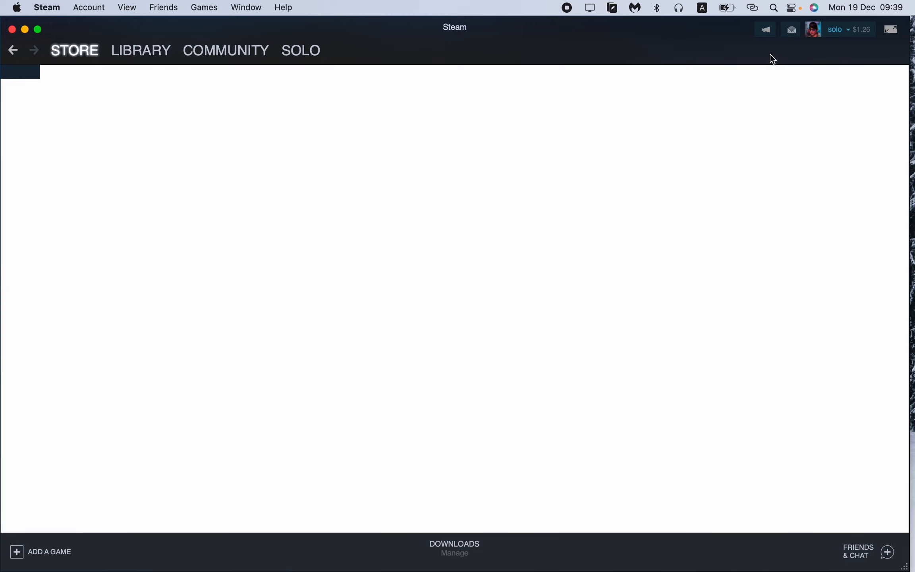
mouse_move(324, 213)
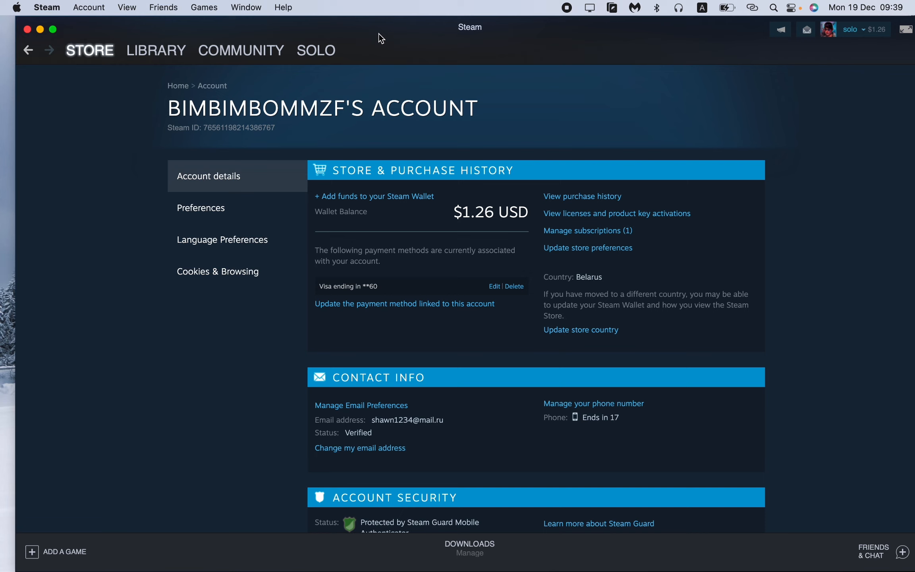
mouse_move(399, 109)
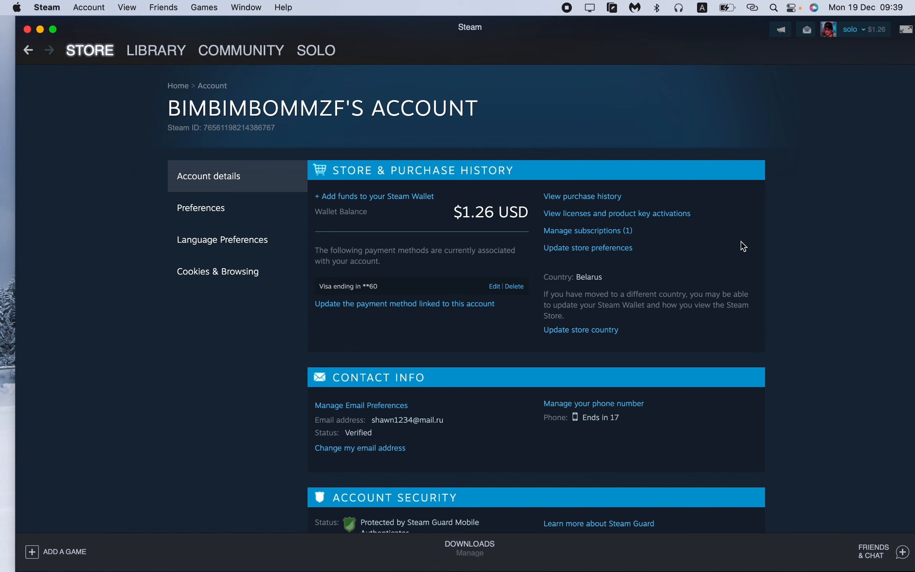
mouse_move(515, 269)
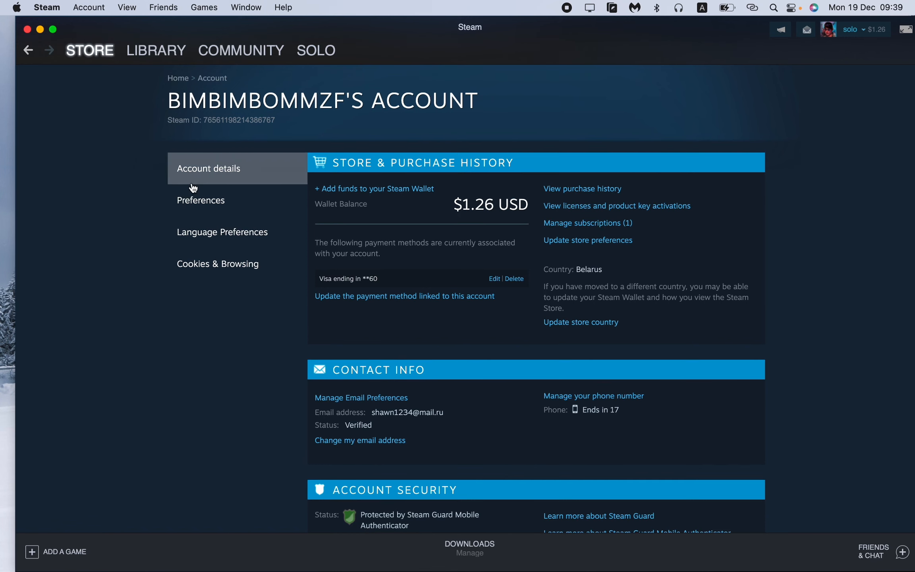
Step: Scroll to Contact Info and follow the Manage your phone number link
scroll("down", 3)
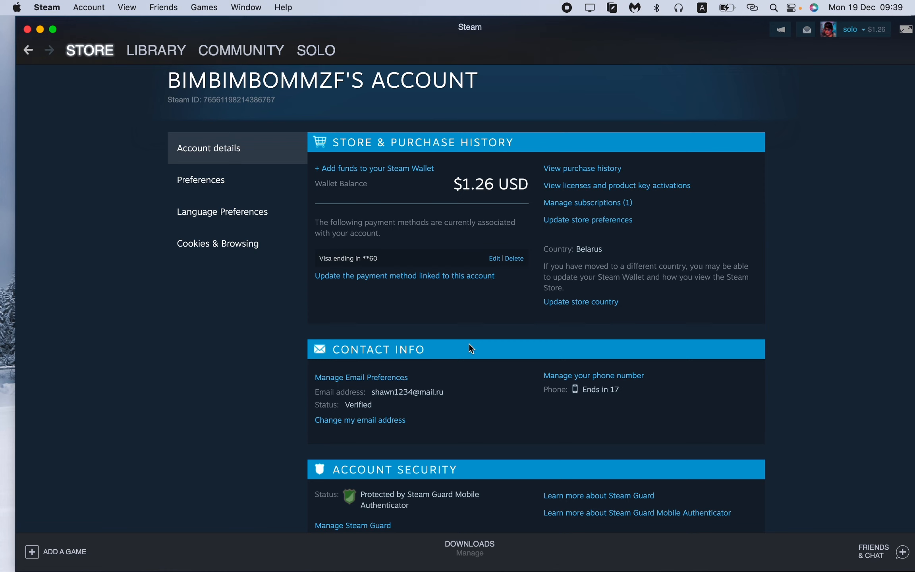
mouse_move(503, 400)
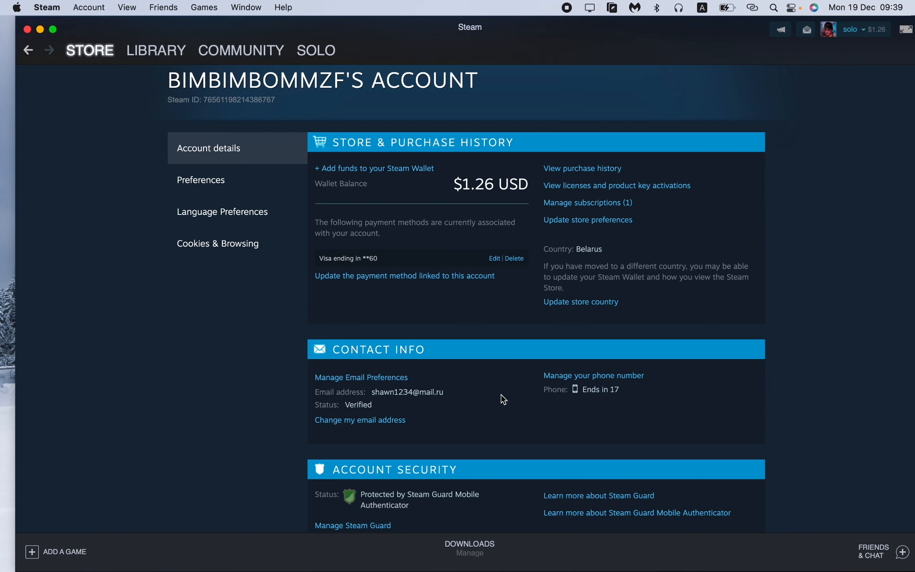
mouse_move(607, 363)
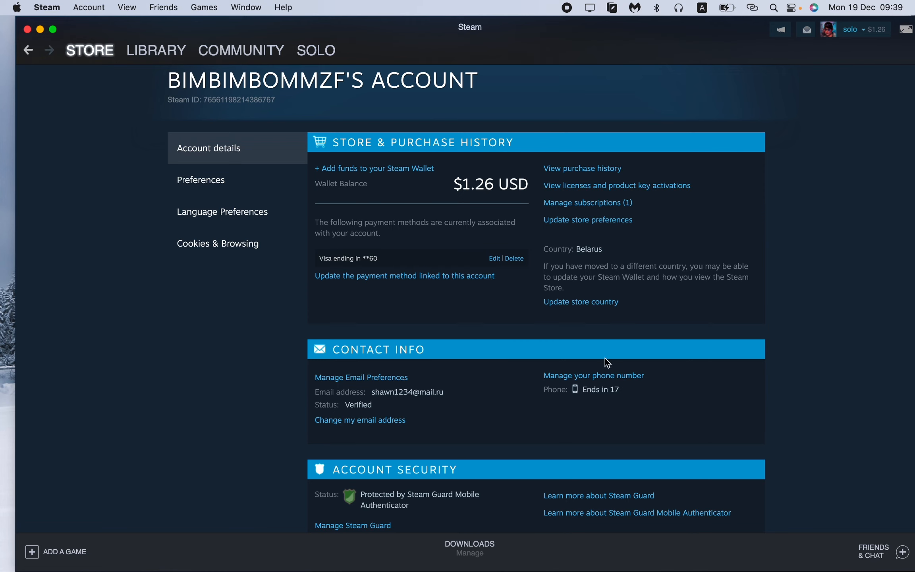
mouse_move(579, 380)
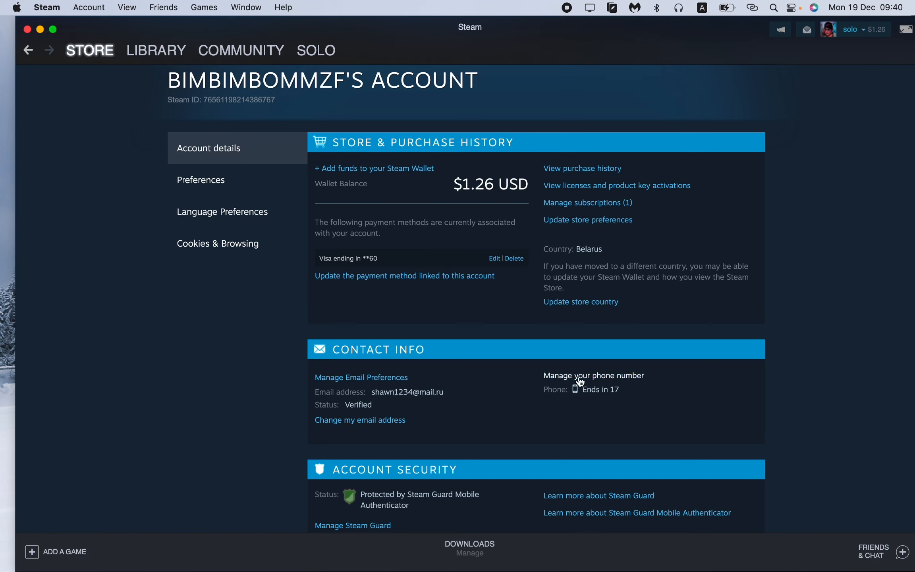
mouse_move(564, 407)
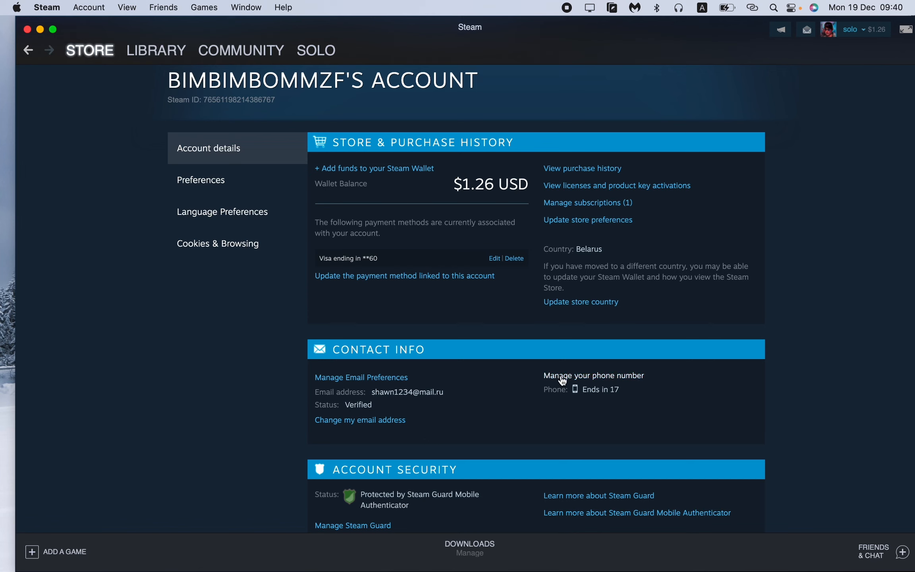
left_click(593, 376)
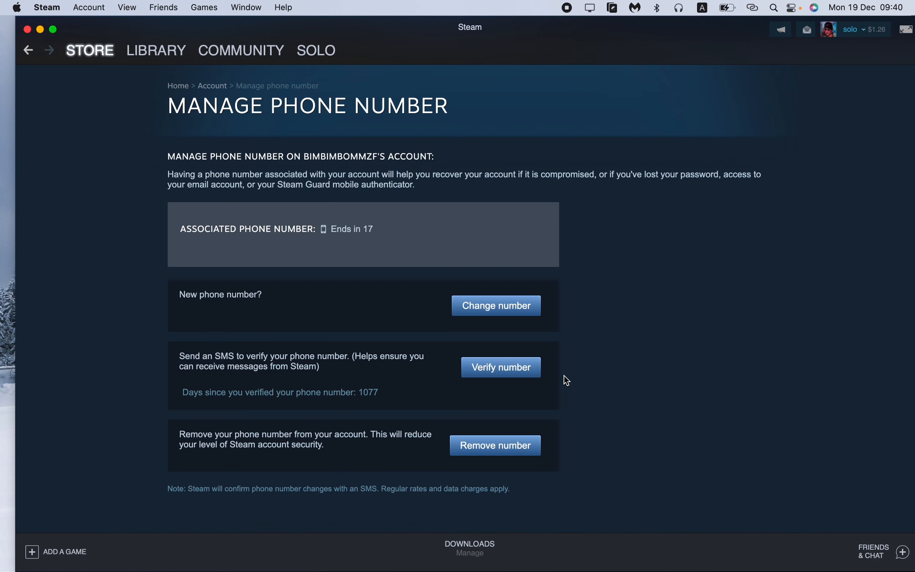
mouse_move(470, 514)
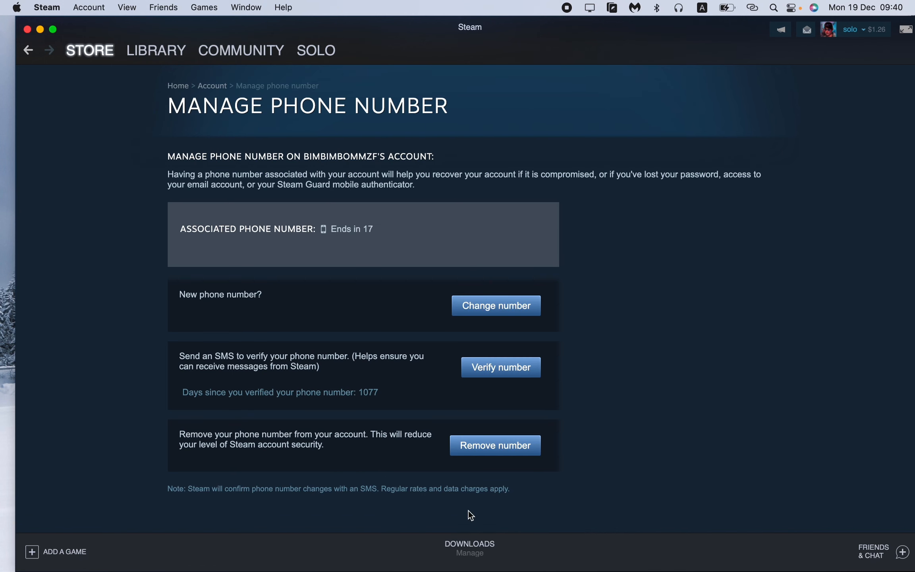
mouse_move(344, 414)
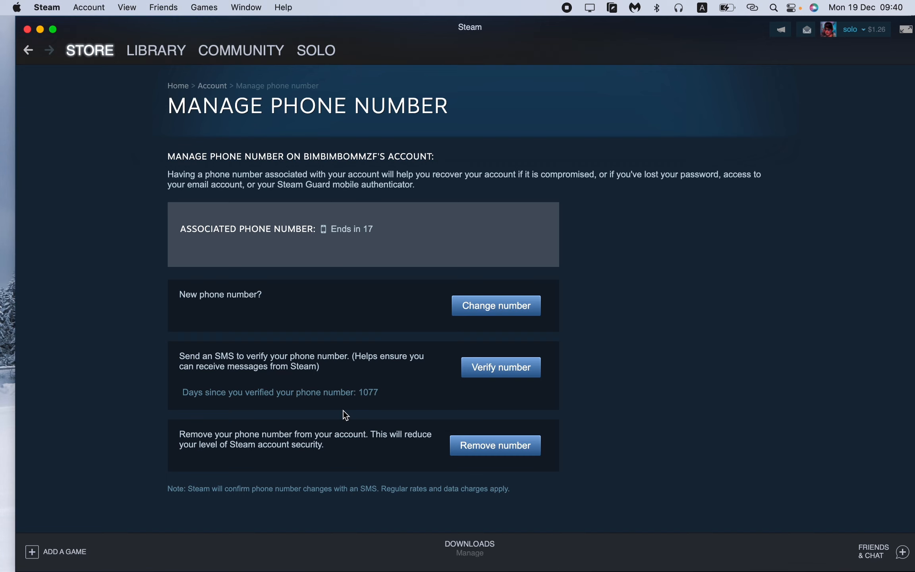
mouse_move(499, 366)
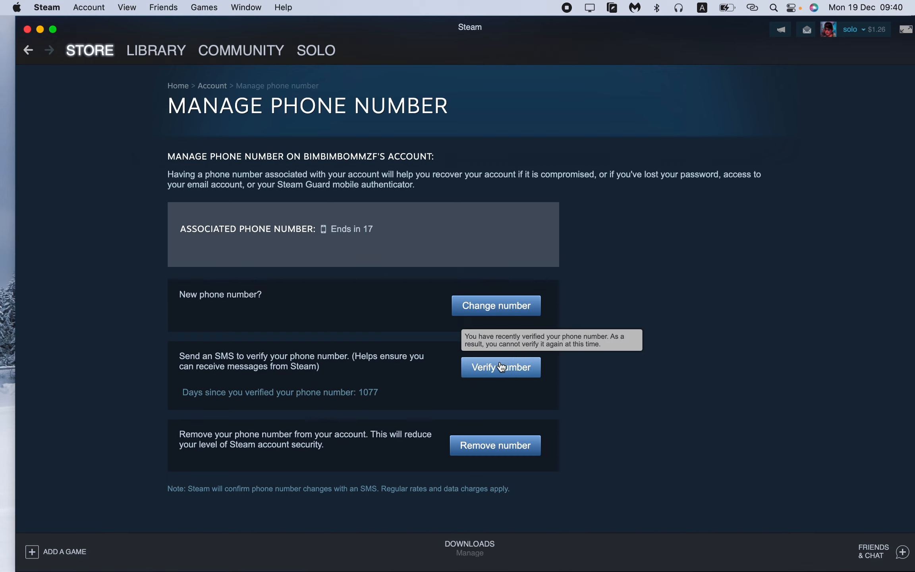
mouse_move(495, 450)
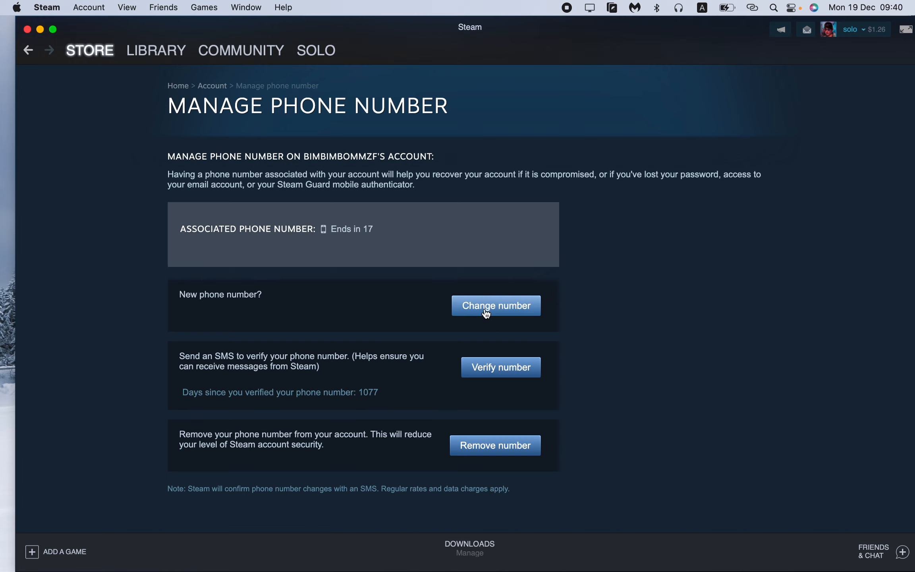
Step: Choose Change number on the Manage Phone Number page
left_click(494, 305)
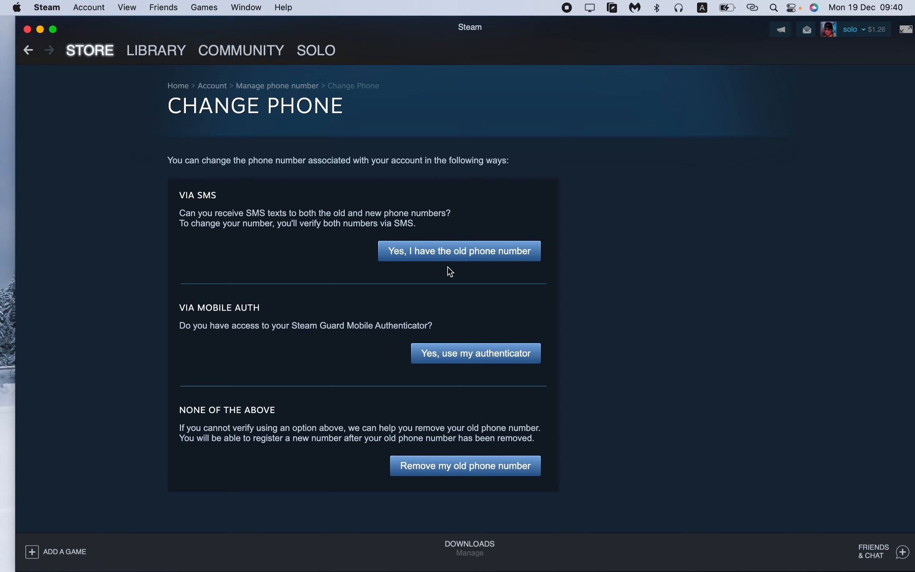
mouse_move(537, 268)
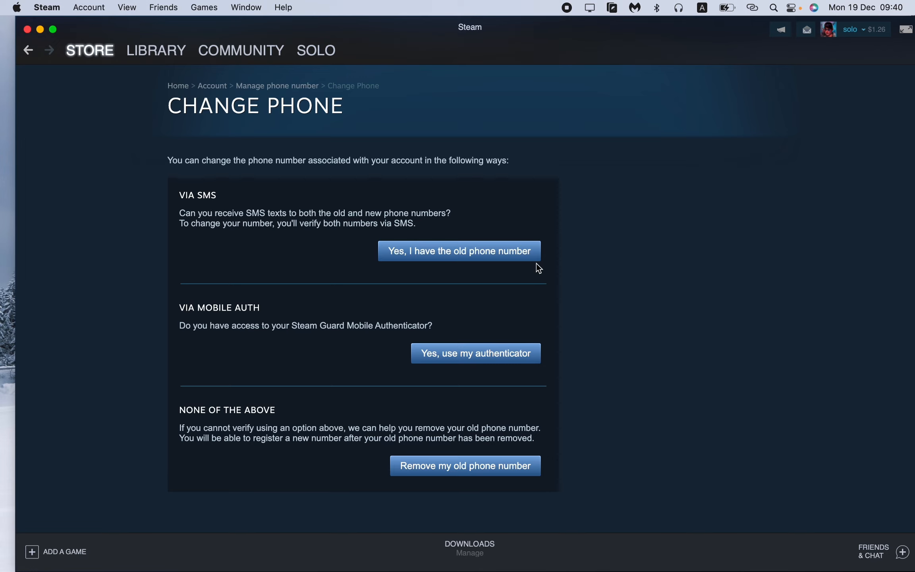
mouse_move(632, 263)
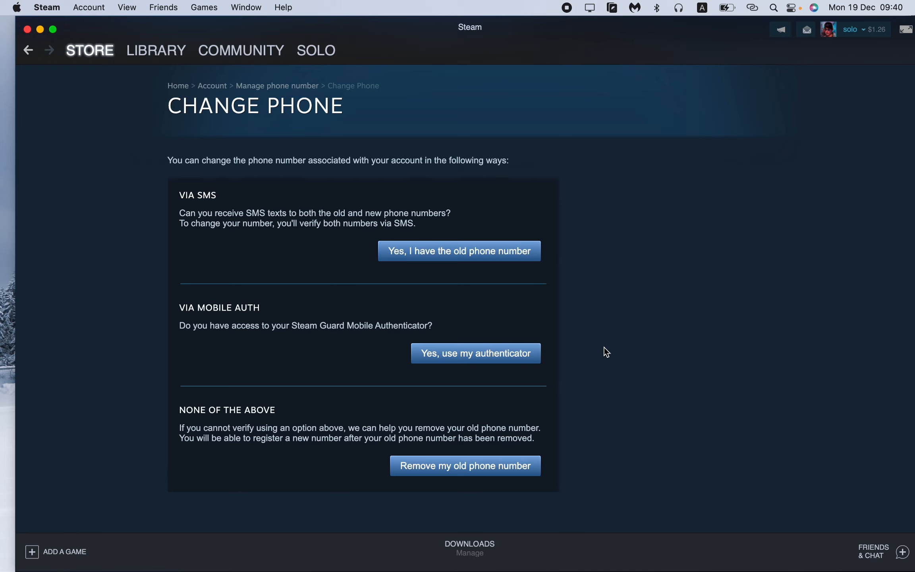
mouse_move(591, 264)
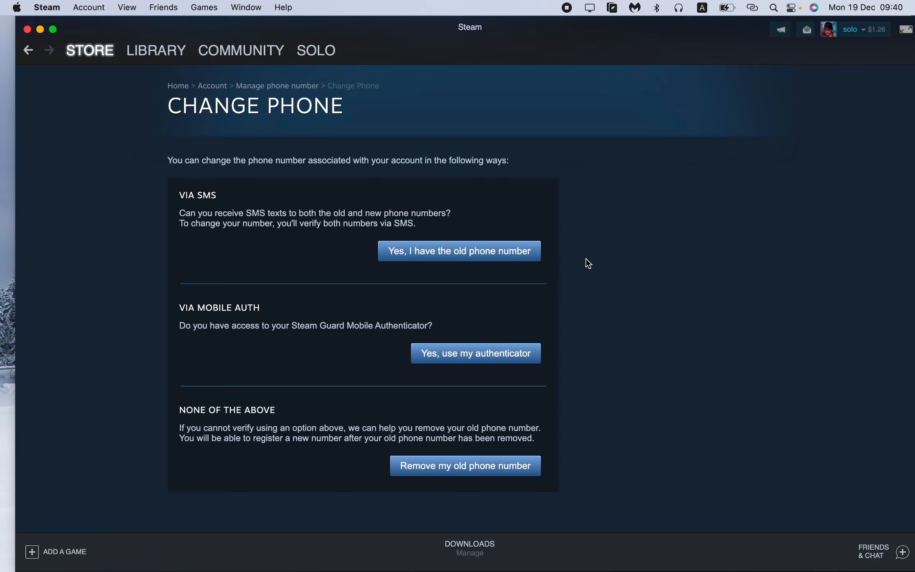
mouse_move(578, 67)
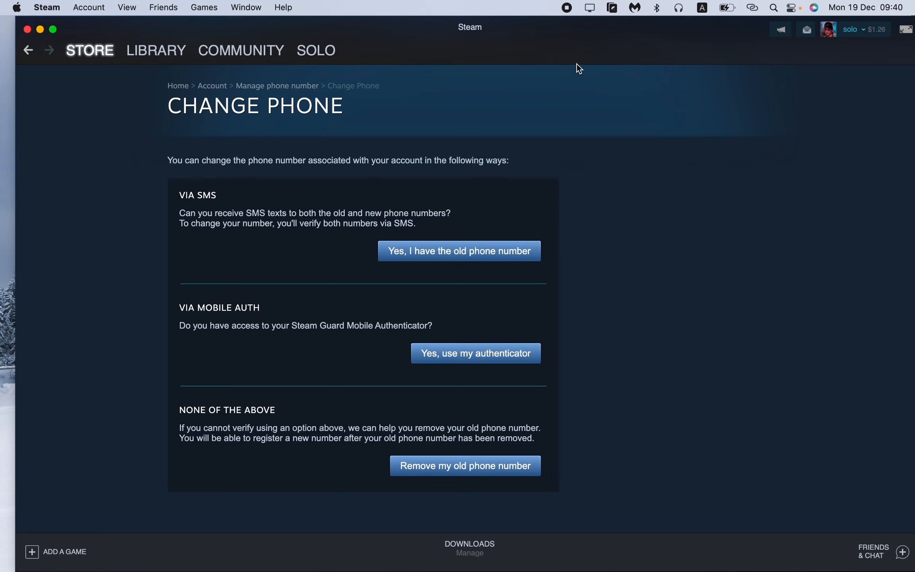